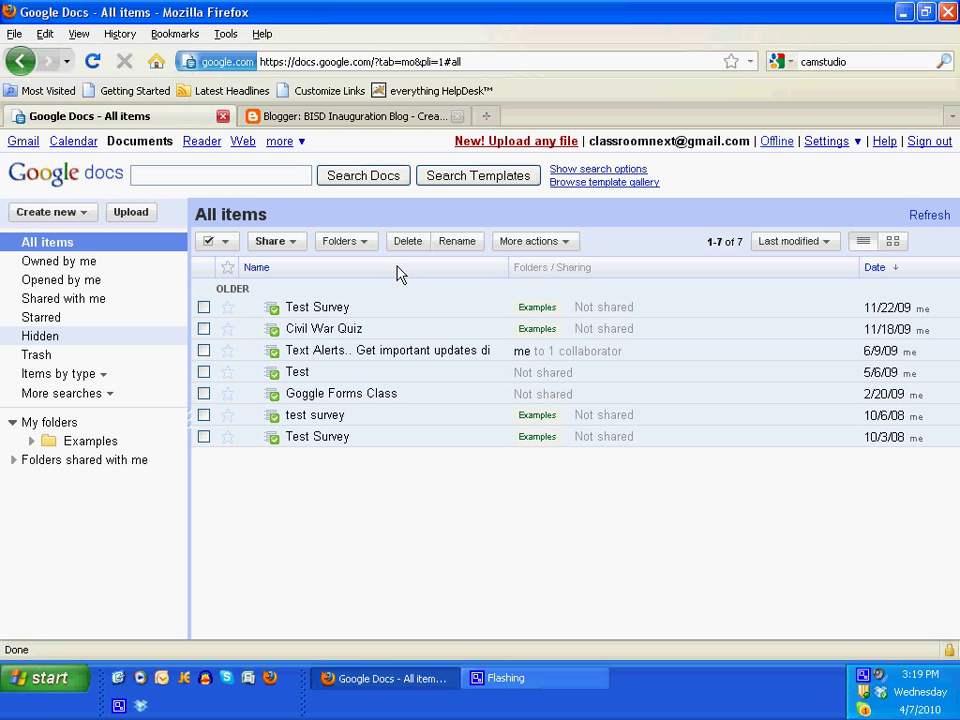
{"action": "mouse_move", "coordinate": [400, 291]}
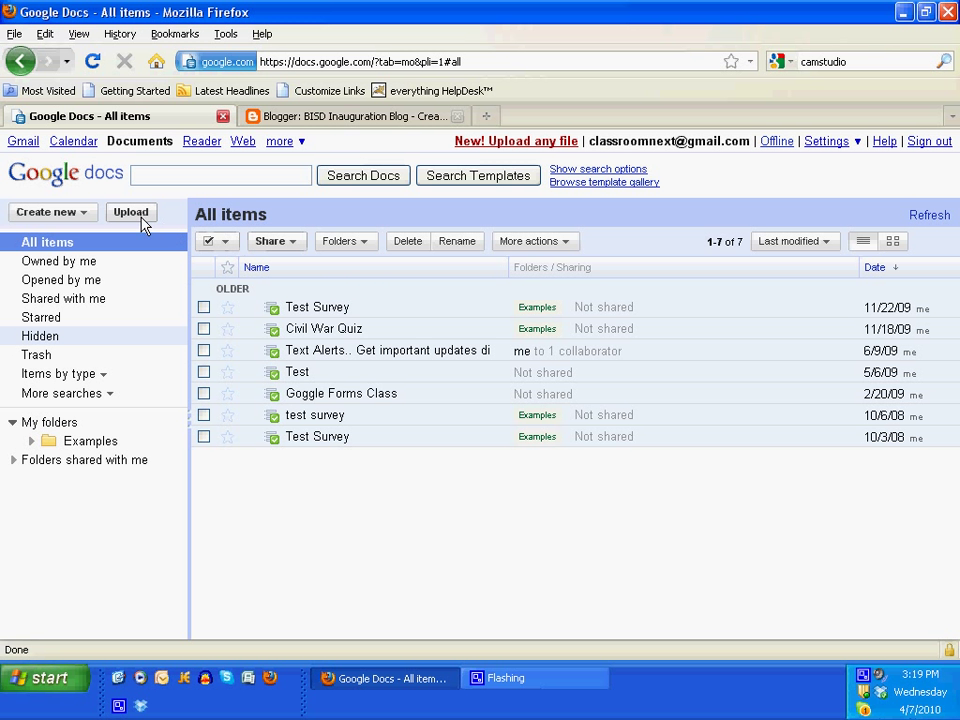
{"action": "mouse_move", "coordinate": [149, 146]}
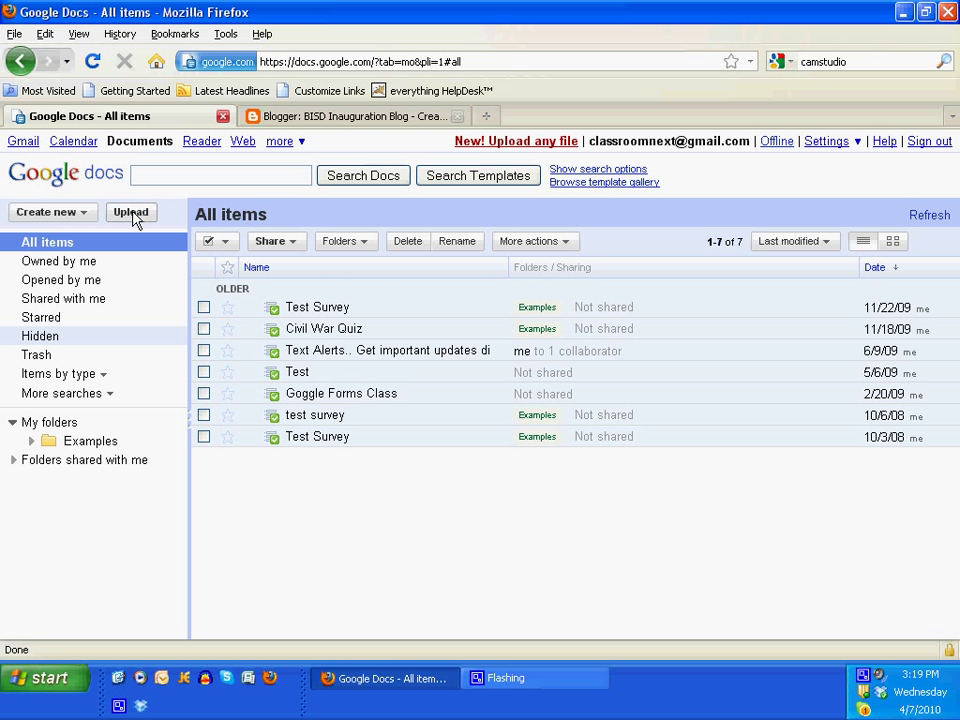
Step: Open the Upload Files page from above the All items list
{"action": "left_click", "coordinate": [131, 212]}
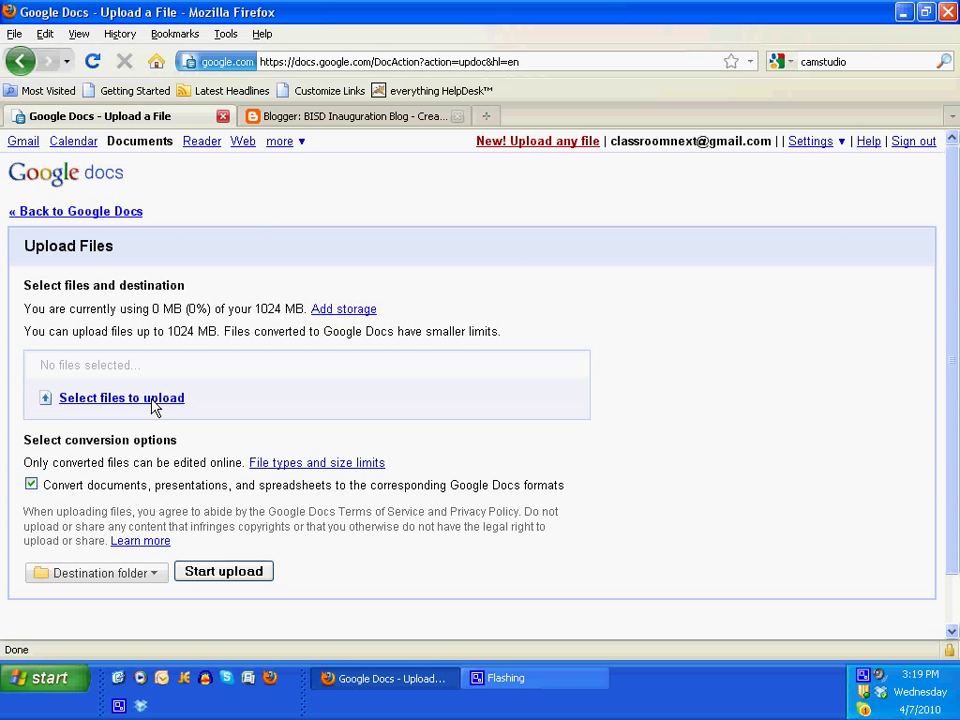
Step: Queue Touchmouse Instructions.pub and Touchmouse Instructions.pdf from the Desktop for upload
{"action": "left_click", "coordinate": [121, 398]}
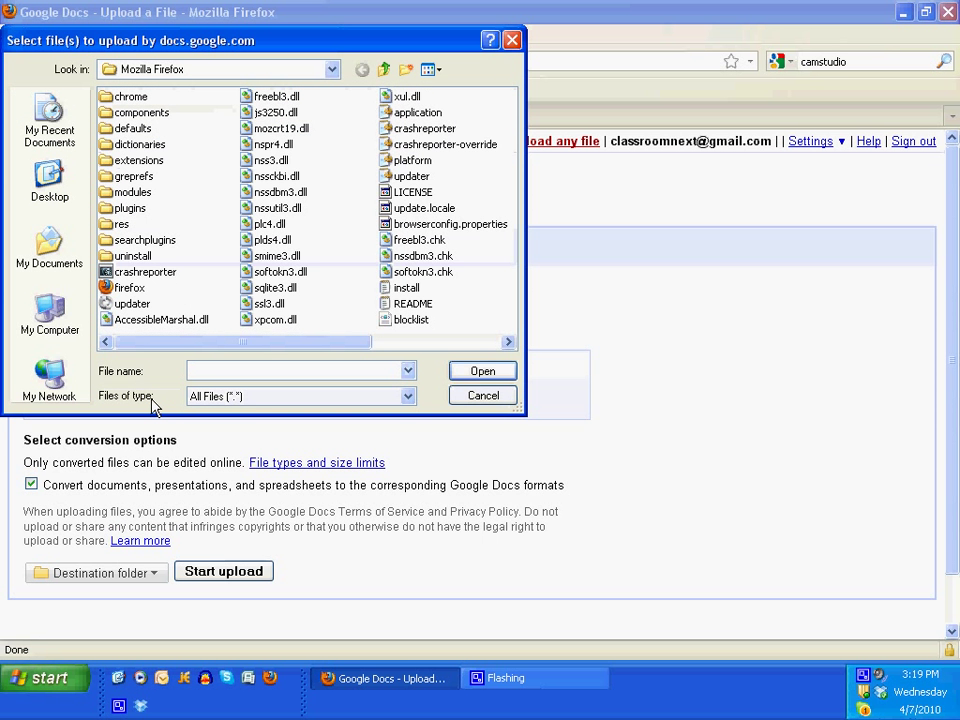
{"action": "left_click", "coordinate": [48, 180]}
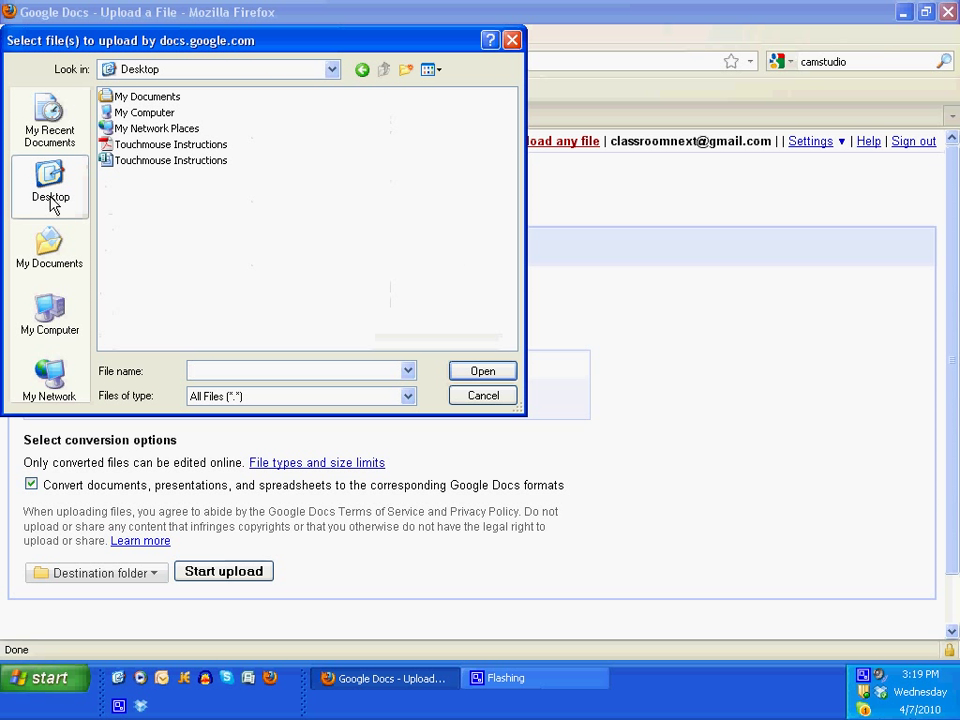
{"action": "mouse_move", "coordinate": [54, 224]}
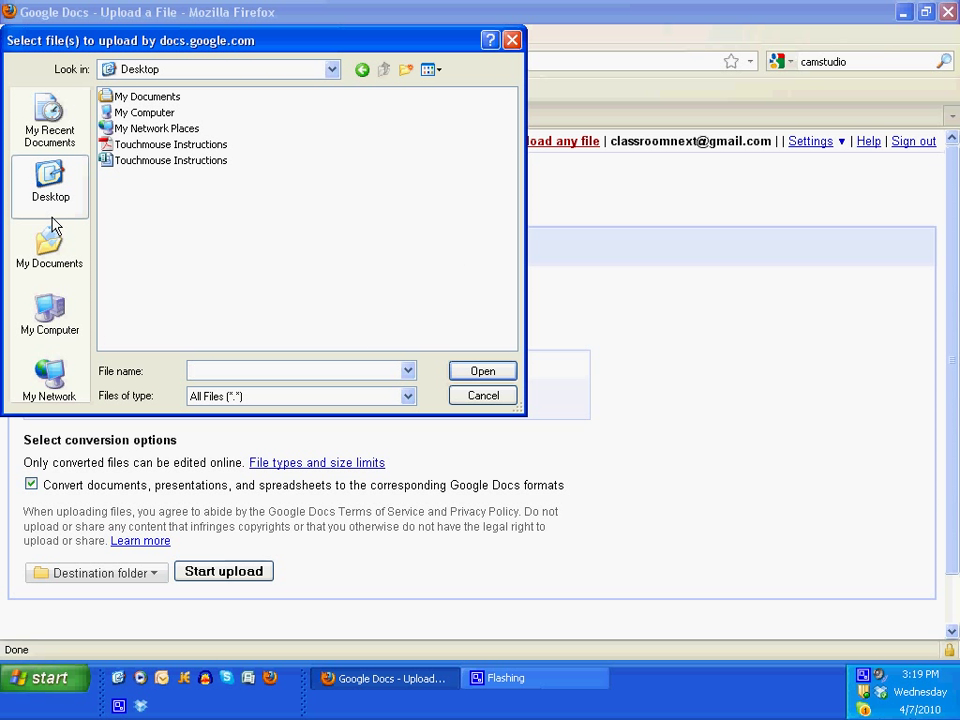
{"action": "mouse_move", "coordinate": [123, 174]}
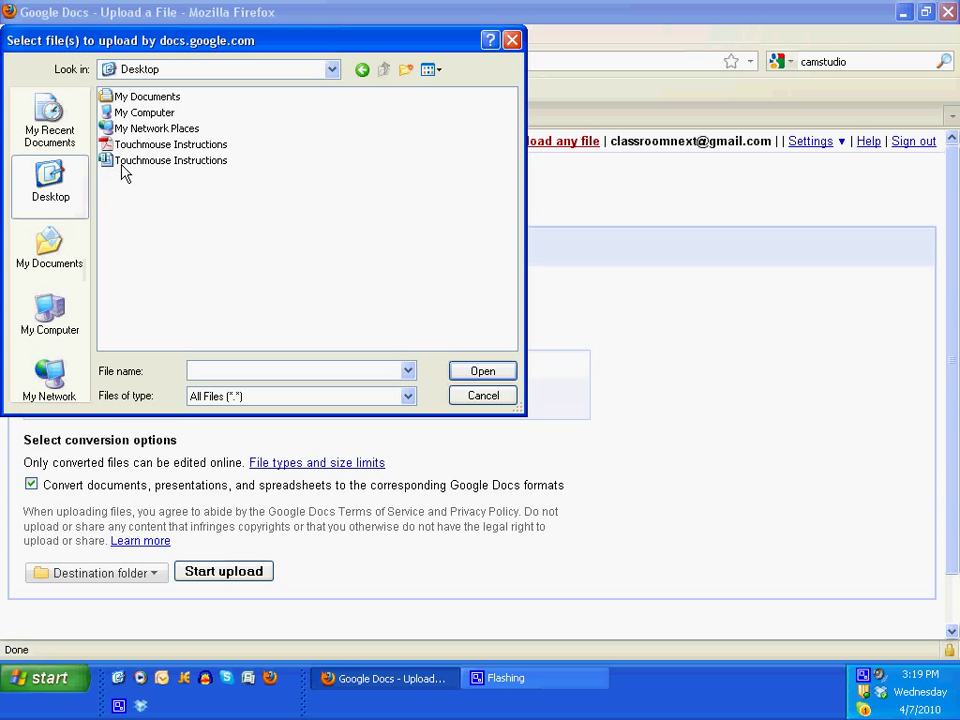
{"action": "left_click", "coordinate": [170, 144]}
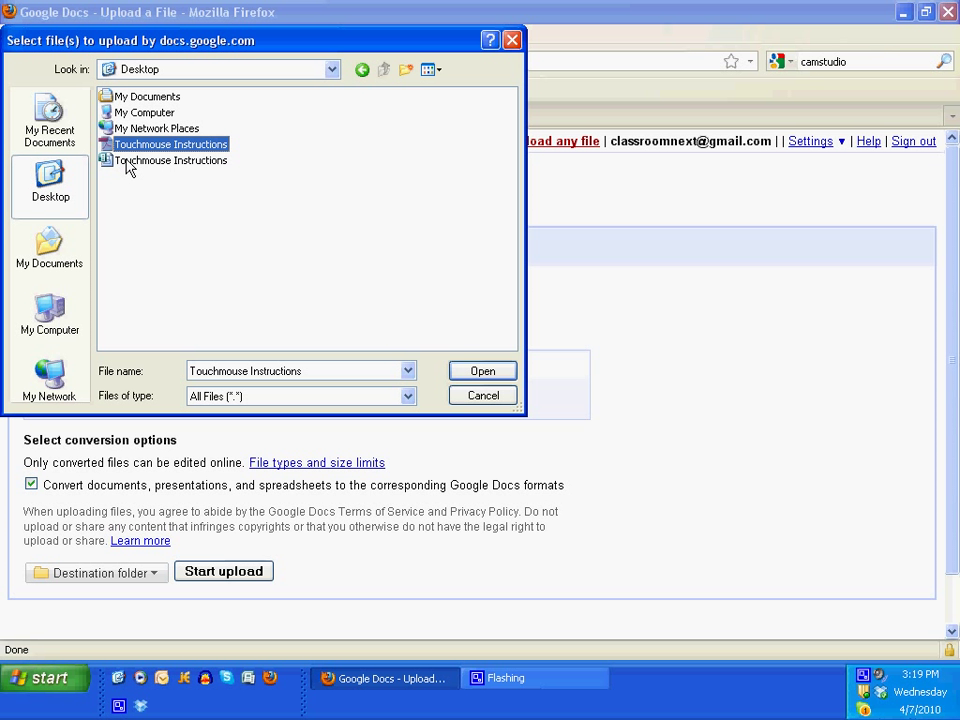
{"action": "left_click", "coordinate": [170, 160]}
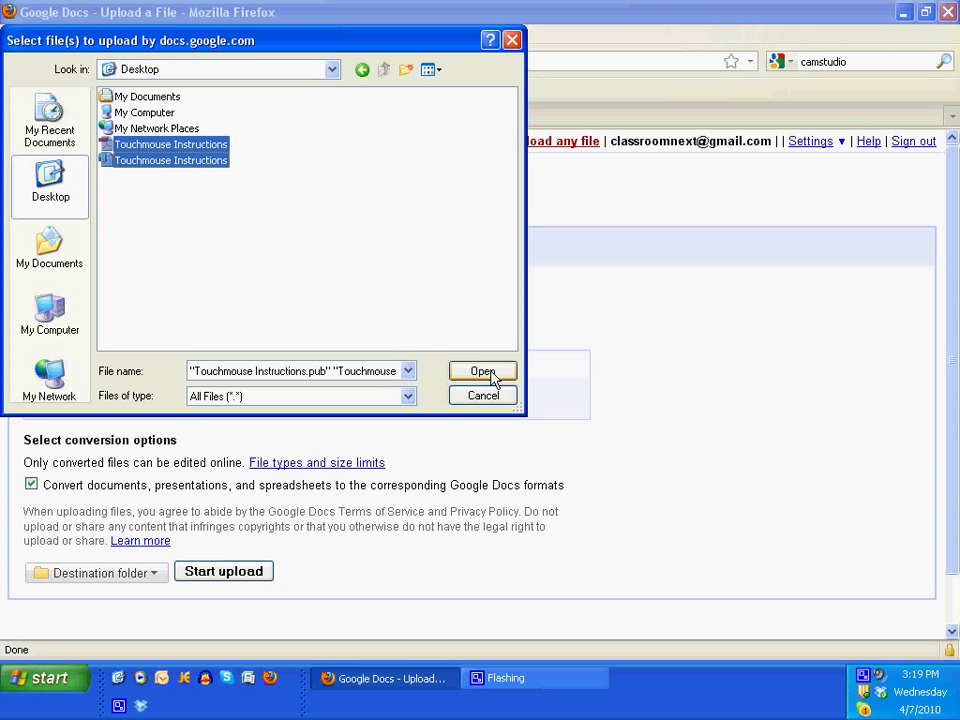
{"action": "left_click", "coordinate": [482, 371]}
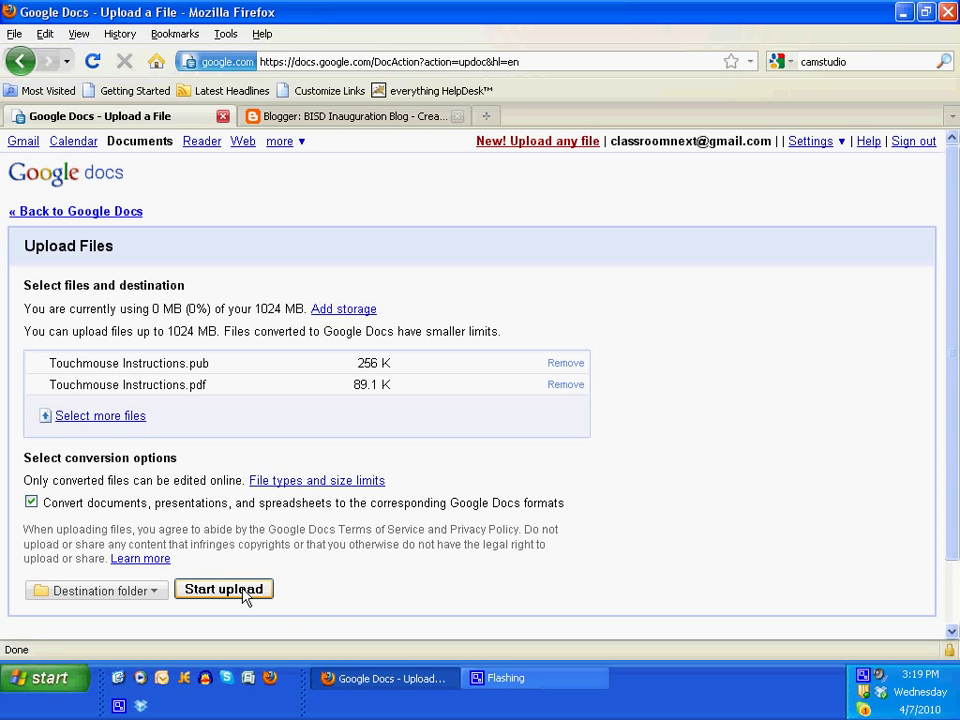
Step: Upload both Touchmouse Instructions files and return to the Google Docs list
{"action": "left_click", "coordinate": [223, 589]}
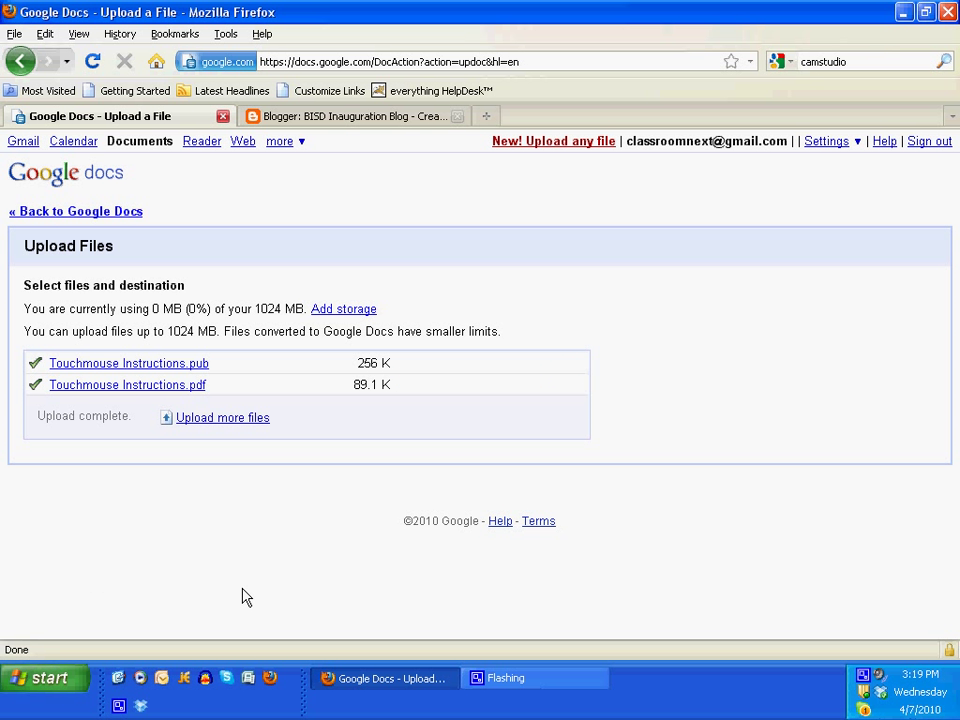
{"action": "mouse_move", "coordinate": [117, 218]}
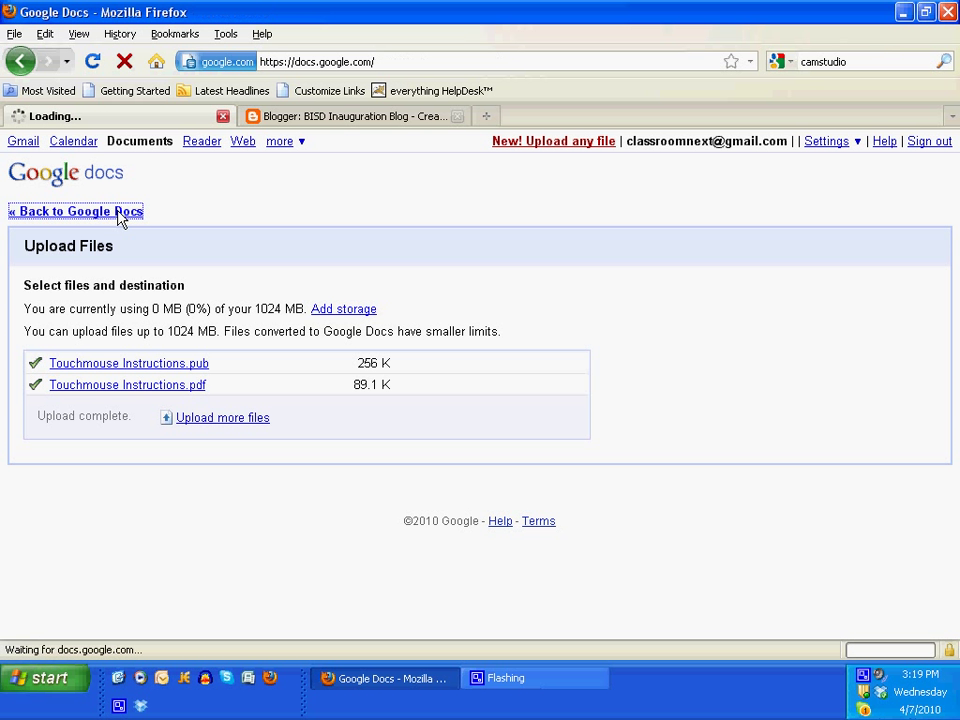
{"action": "left_click", "coordinate": [72, 211]}
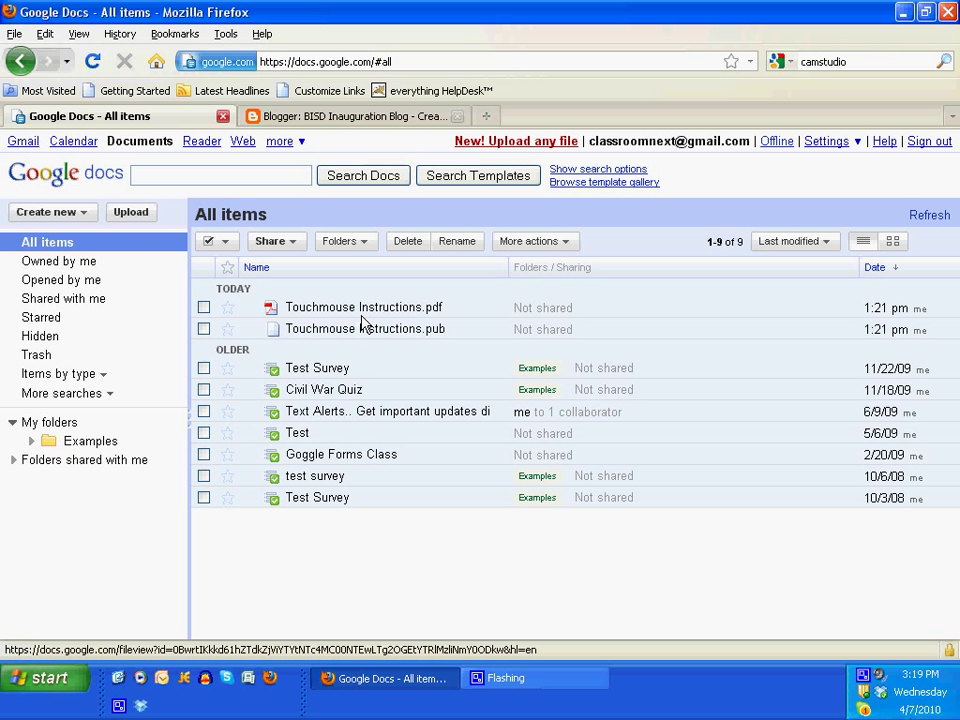
{"action": "mouse_move", "coordinate": [340, 318]}
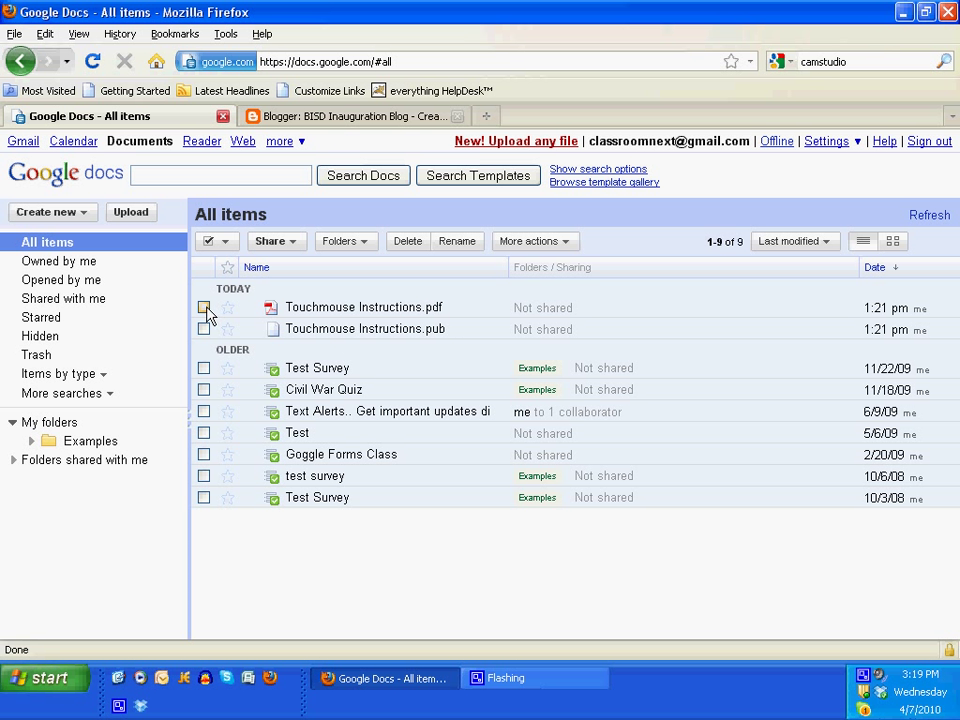
Step: Make Touchmouse Instructions.pdf viewable by anyone with the link, then copy that link
{"action": "left_click", "coordinate": [203, 307]}
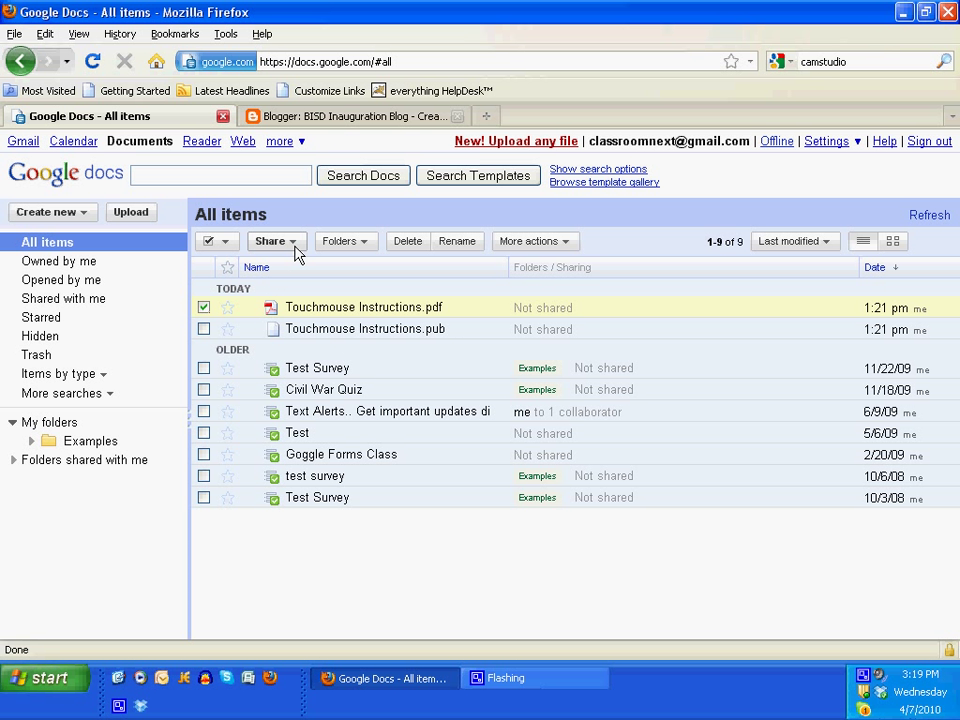
{"action": "left_click", "coordinate": [271, 241]}
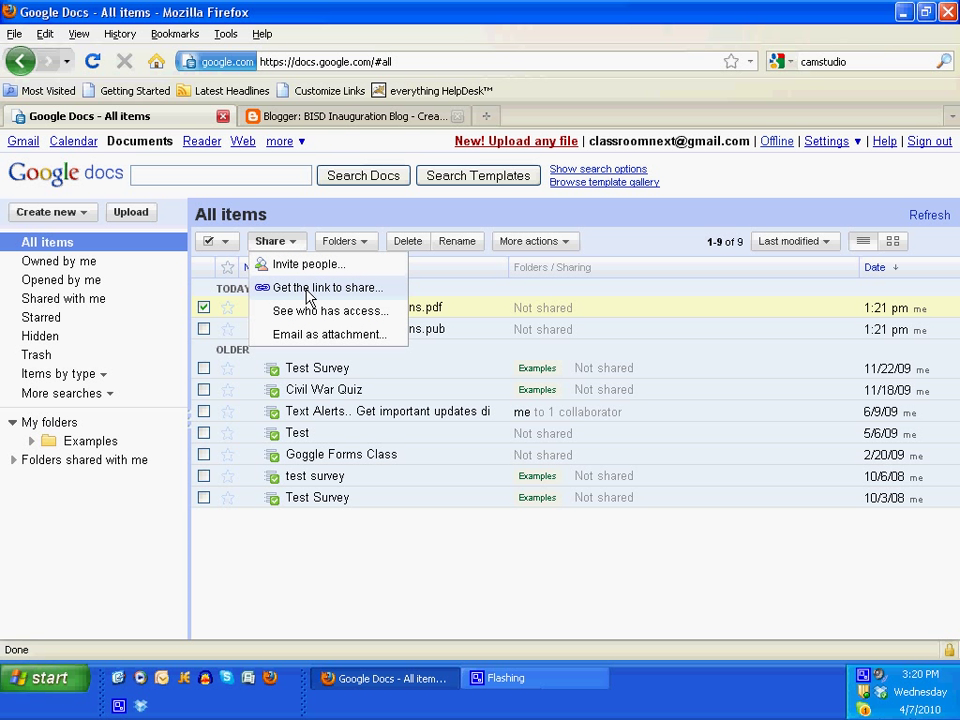
{"action": "left_click", "coordinate": [328, 287]}
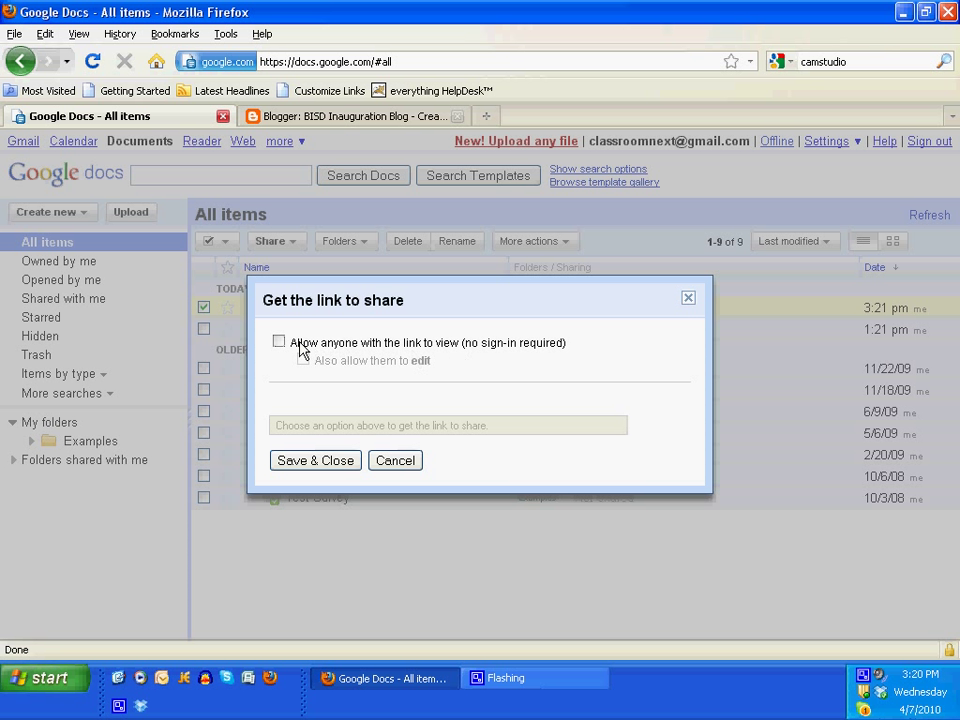
{"action": "left_click", "coordinate": [279, 342]}
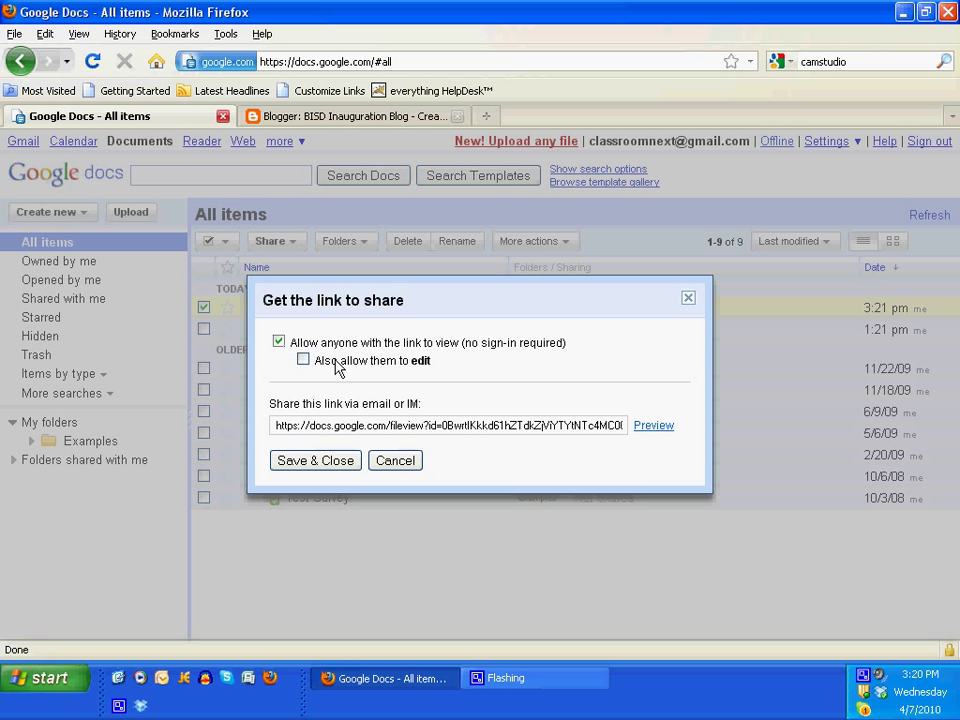
{"action": "mouse_move", "coordinate": [322, 372]}
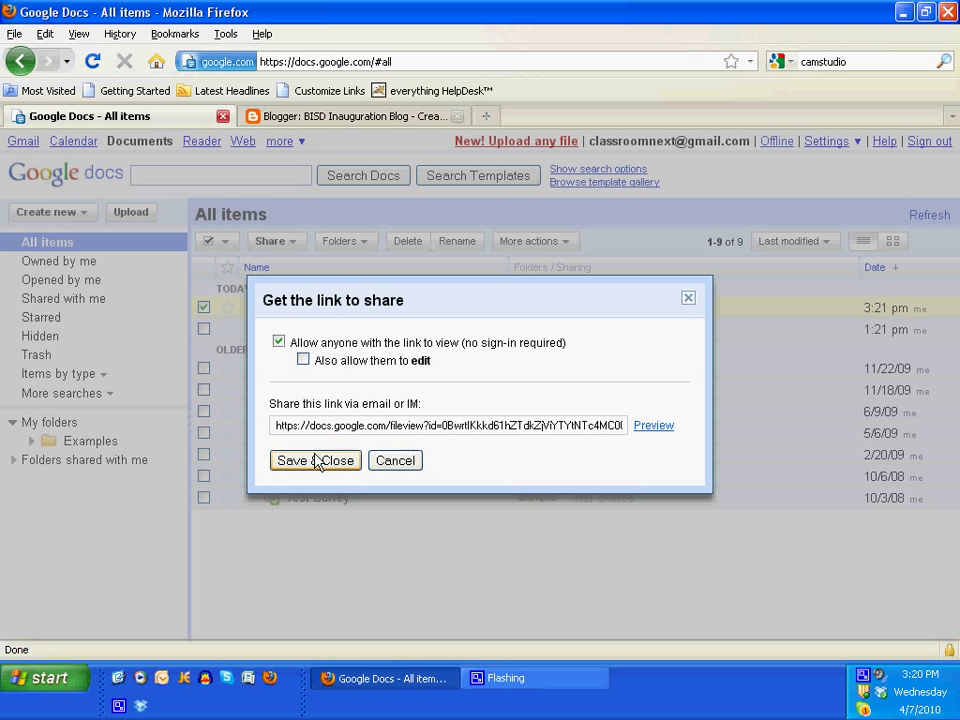
{"action": "mouse_move", "coordinate": [322, 466]}
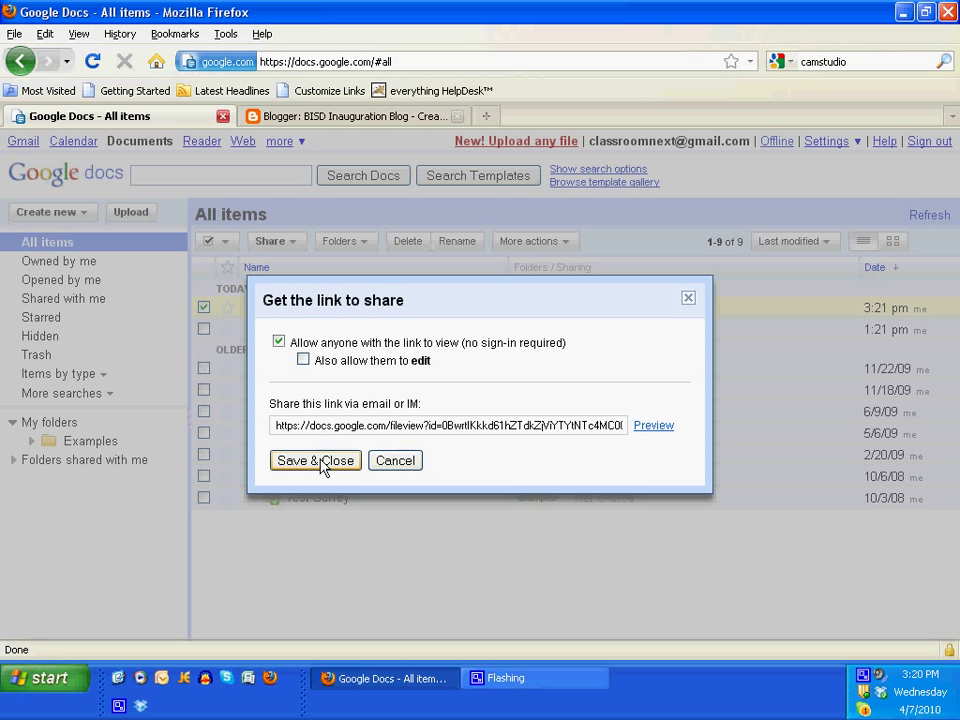
{"action": "left_click", "coordinate": [315, 460]}
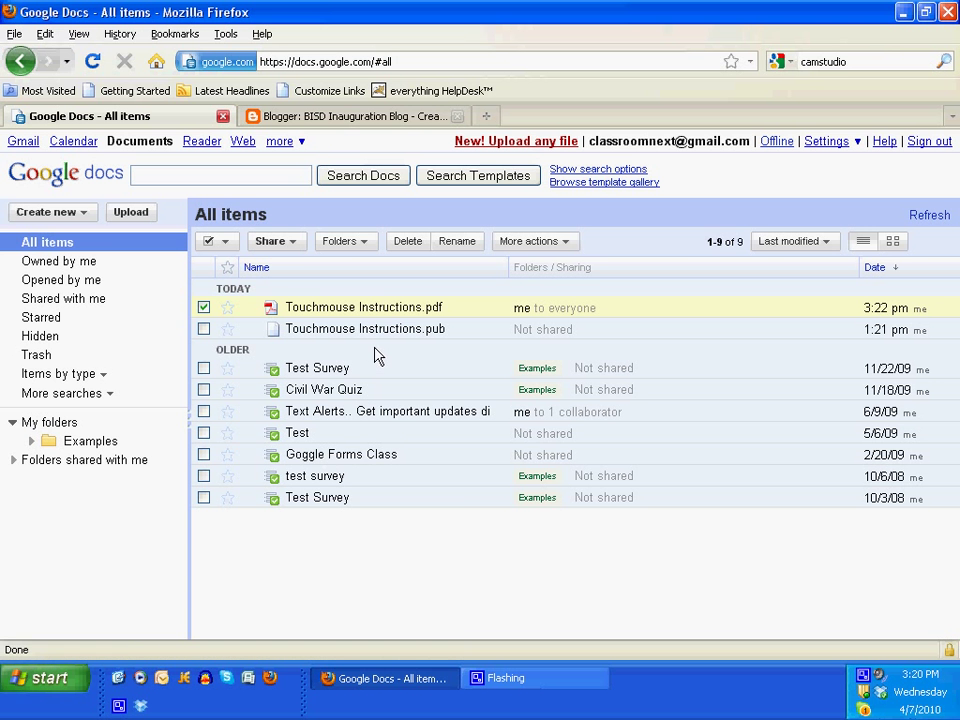
{"action": "left_click", "coordinate": [271, 241]}
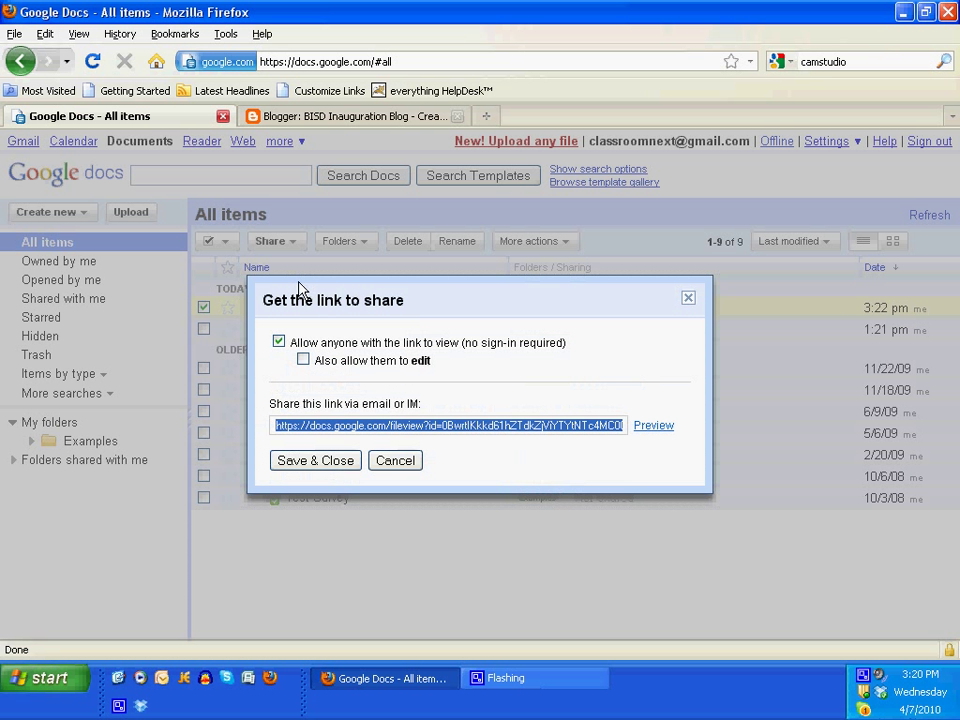
{"action": "right_click", "coordinate": [444, 425]}
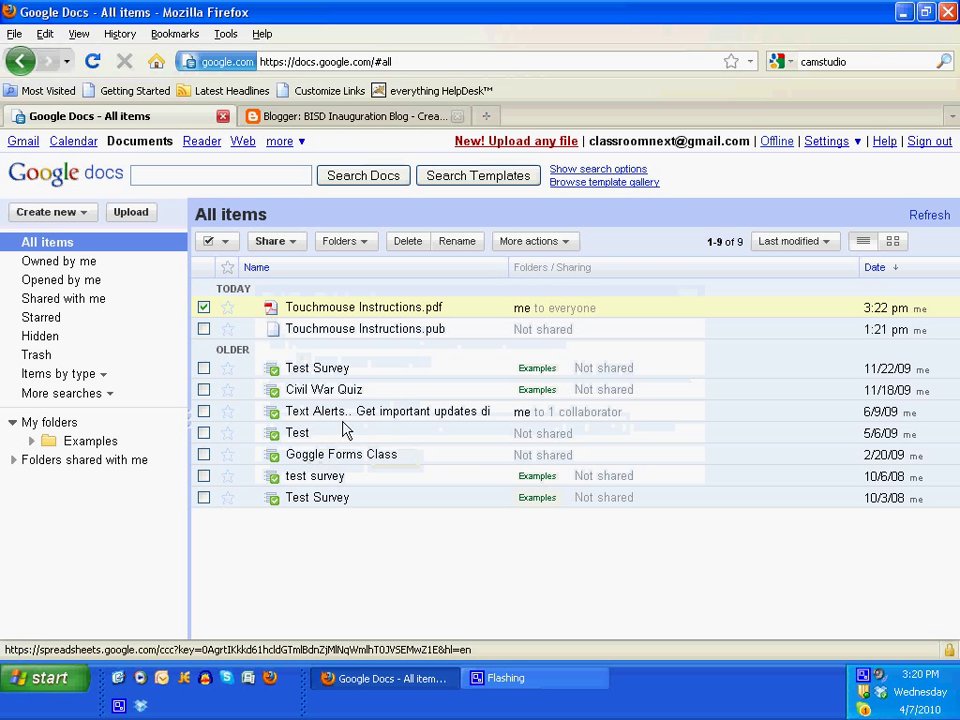
Step: Type 'Touchmouse Instructions' in the new Blogger post and link it to the PDF's URL
{"action": "left_click", "coordinate": [355, 115]}
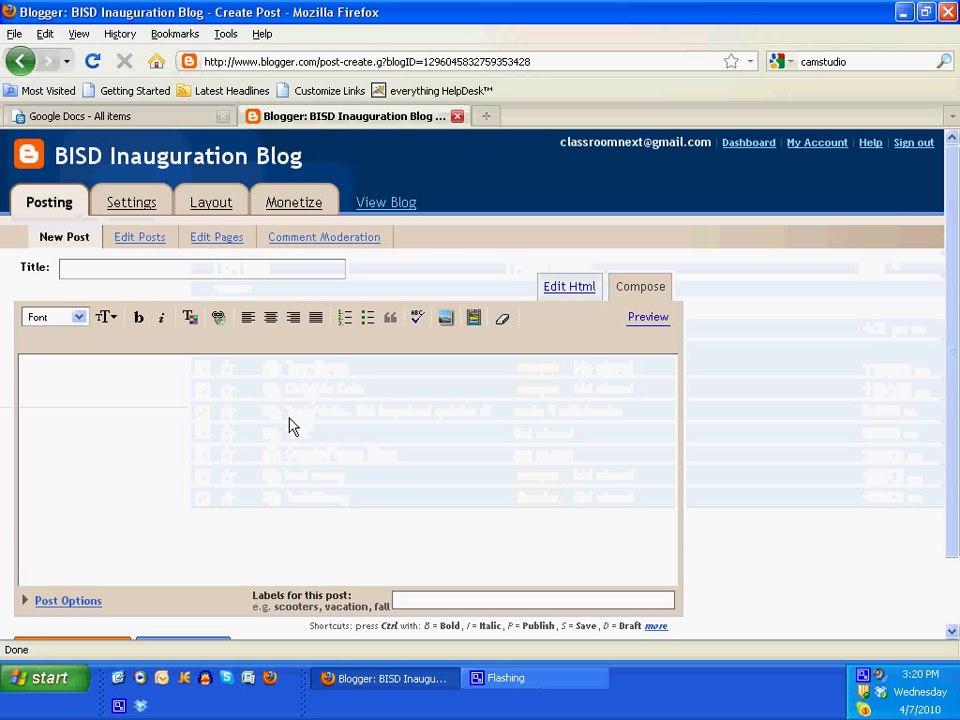
{"action": "type", "text": "Touch"}
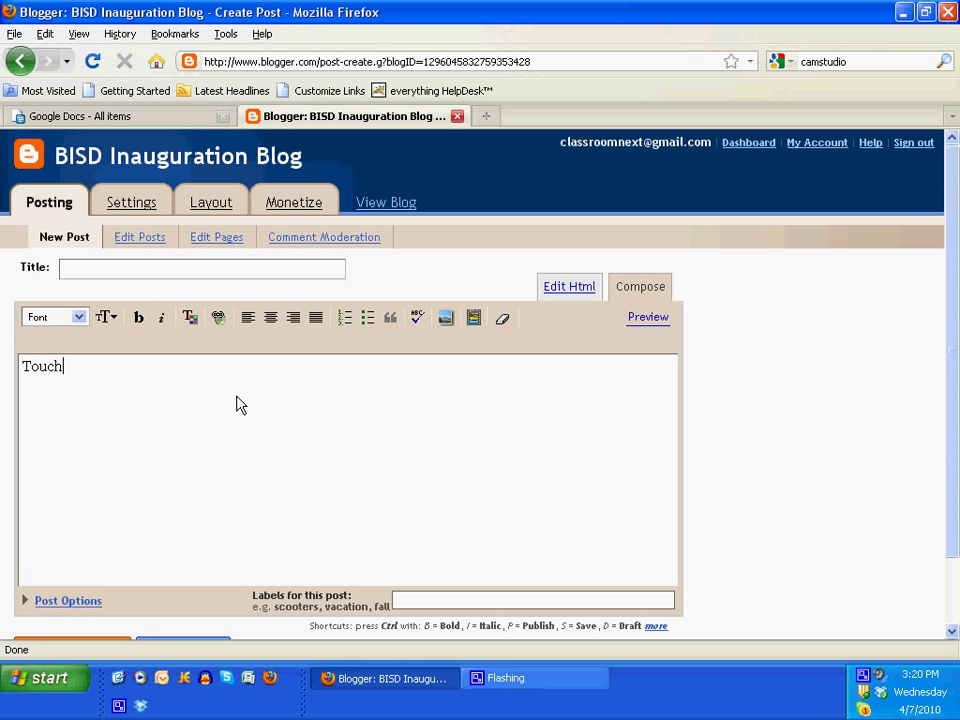
{"action": "type", "text": "mouse I"}
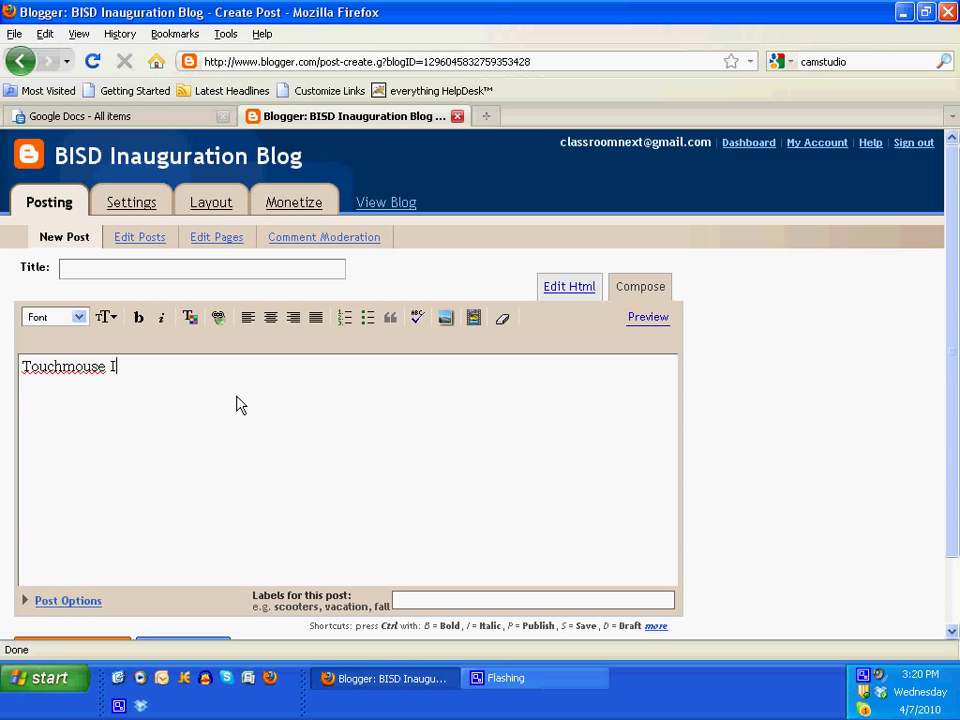
{"action": "type", "text": "nstructions"}
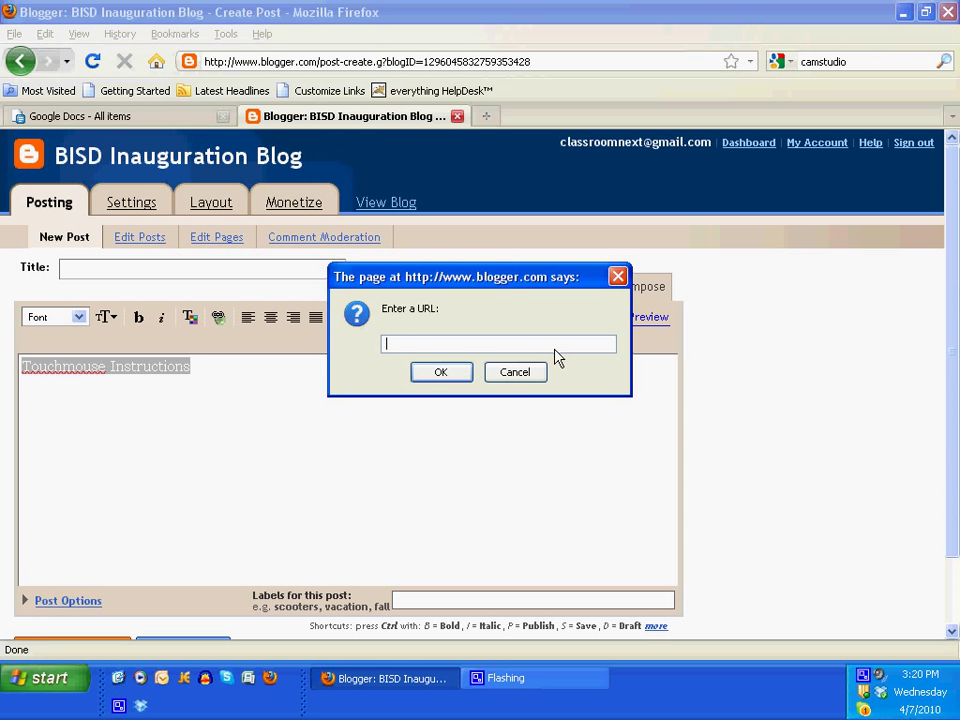
{"action": "type", "text": "c4MC00NTEwLTg2OGEtYTRlMzliNmY0ODkw&hl=en"}
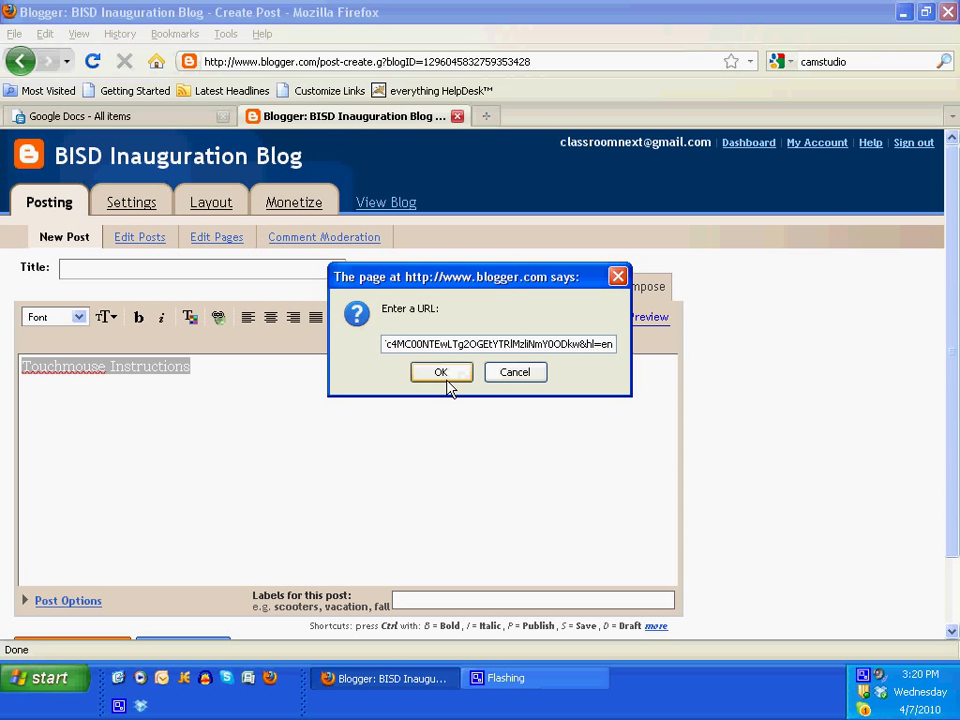
{"action": "left_click", "coordinate": [441, 372]}
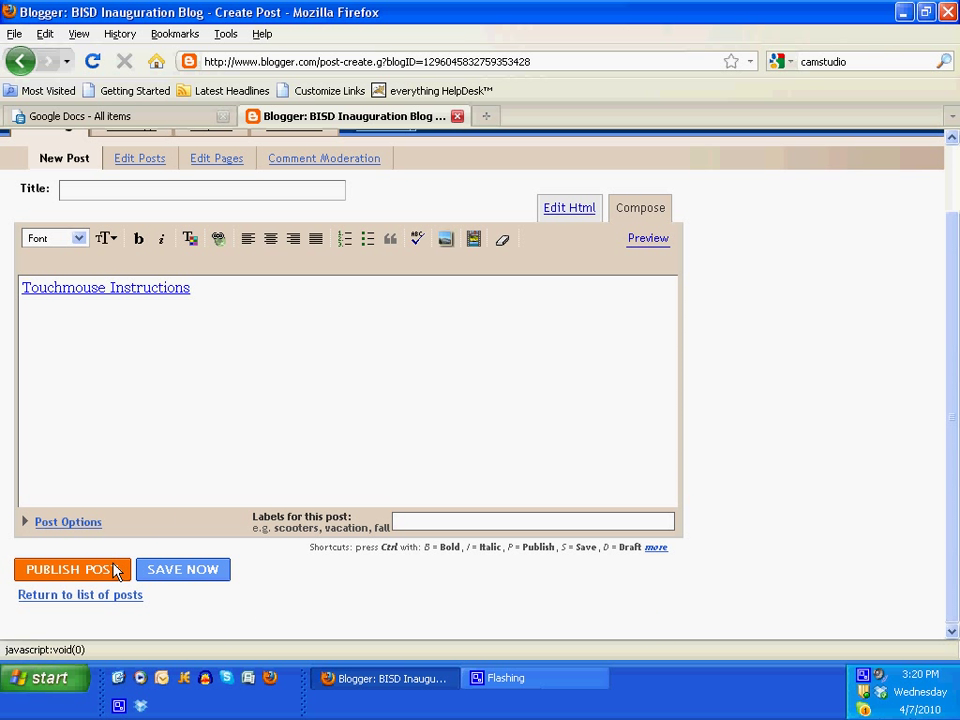
Step: Publish the Blogger post and view it on the live blog
{"action": "left_click", "coordinate": [72, 569]}
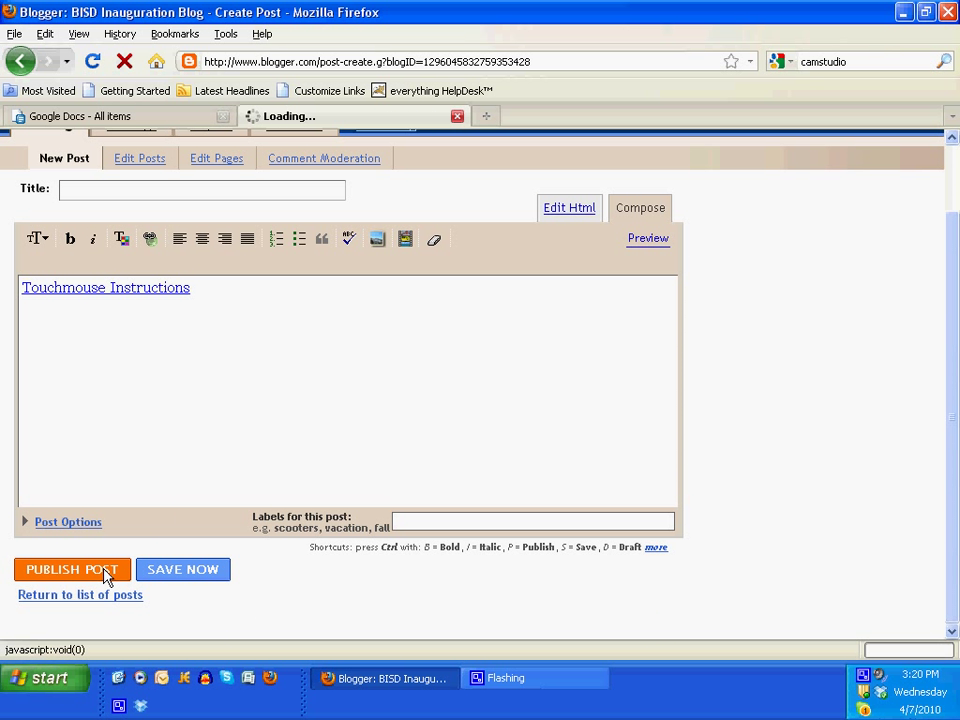
{"action": "left_click", "coordinate": [71, 569]}
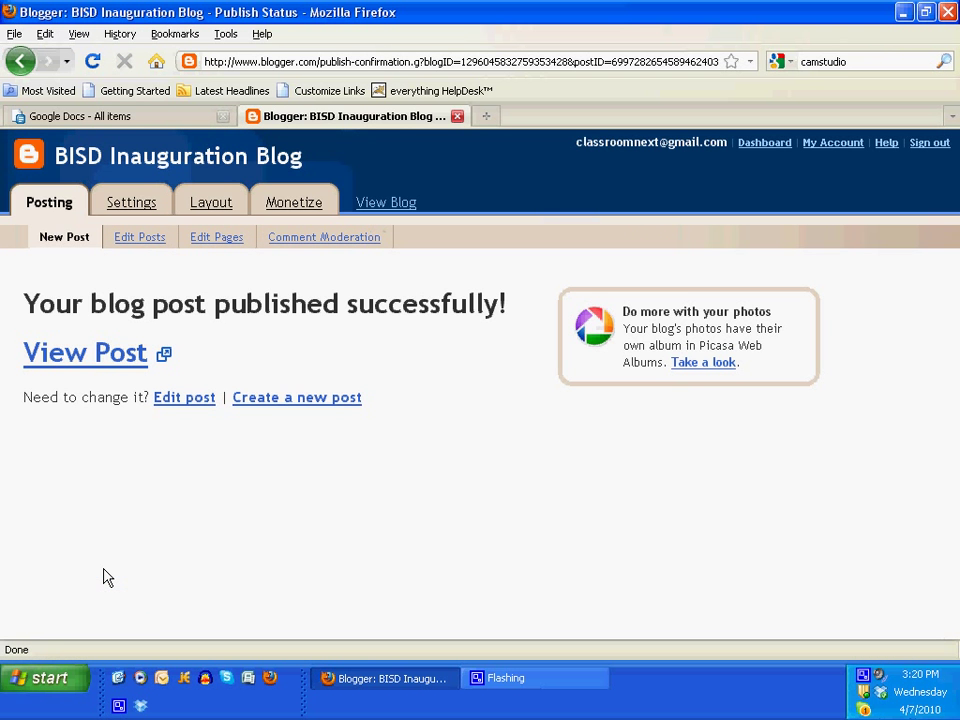
{"action": "left_click", "coordinate": [85, 352]}
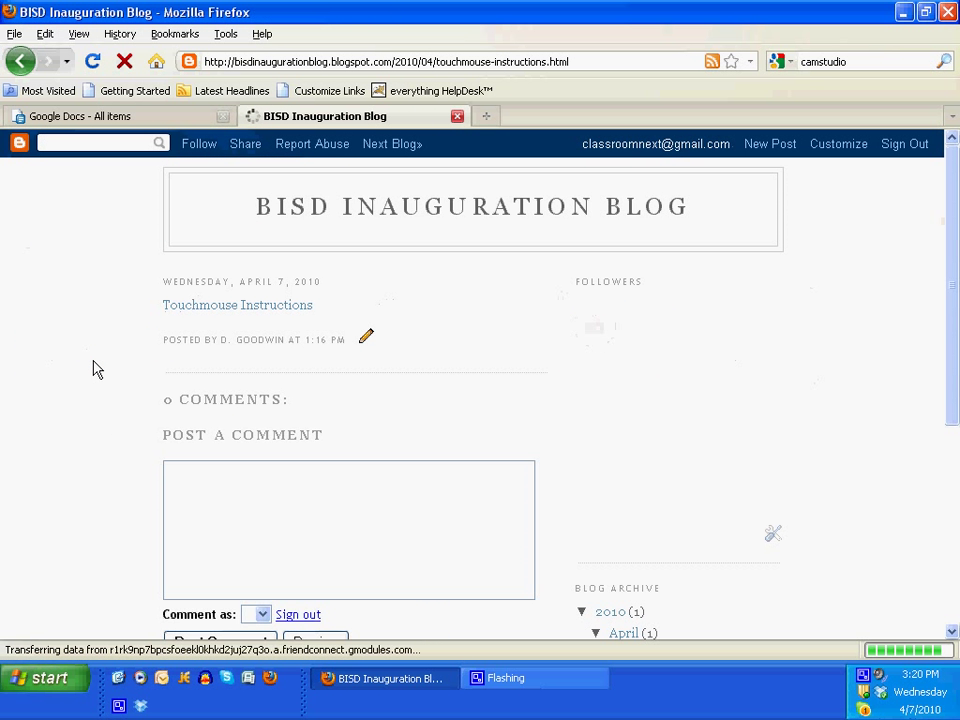
{"action": "scroll", "scroll_direction": "down", "scroll_amount": 3}
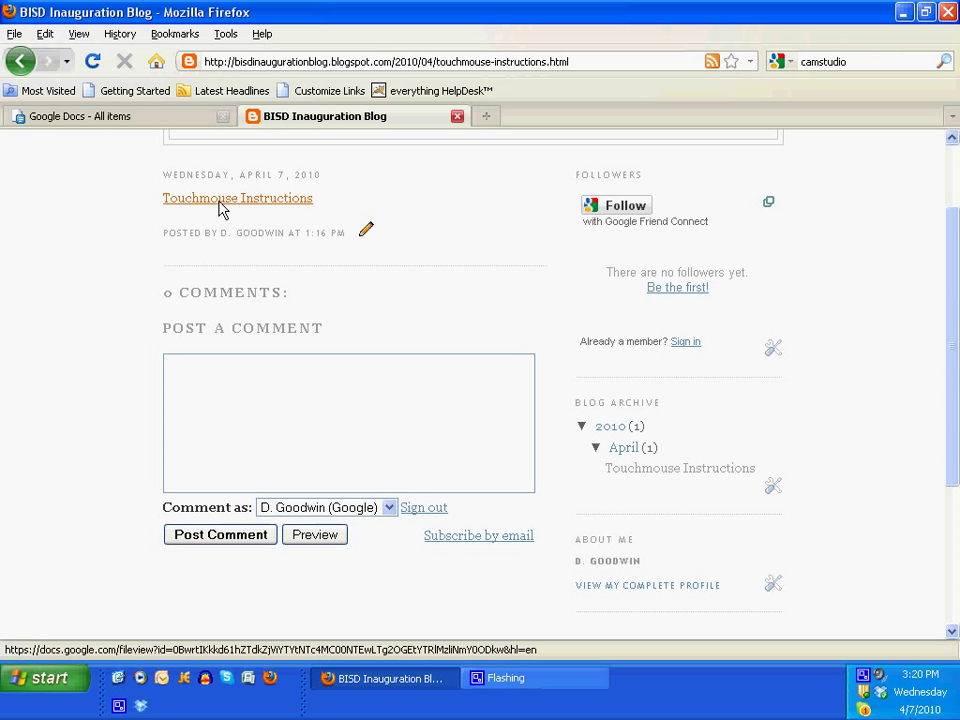
Step: Follow the post's Touchmouse Instructions link and scroll through the Logitech Touchmouse PDF
{"action": "left_click", "coordinate": [221, 206]}
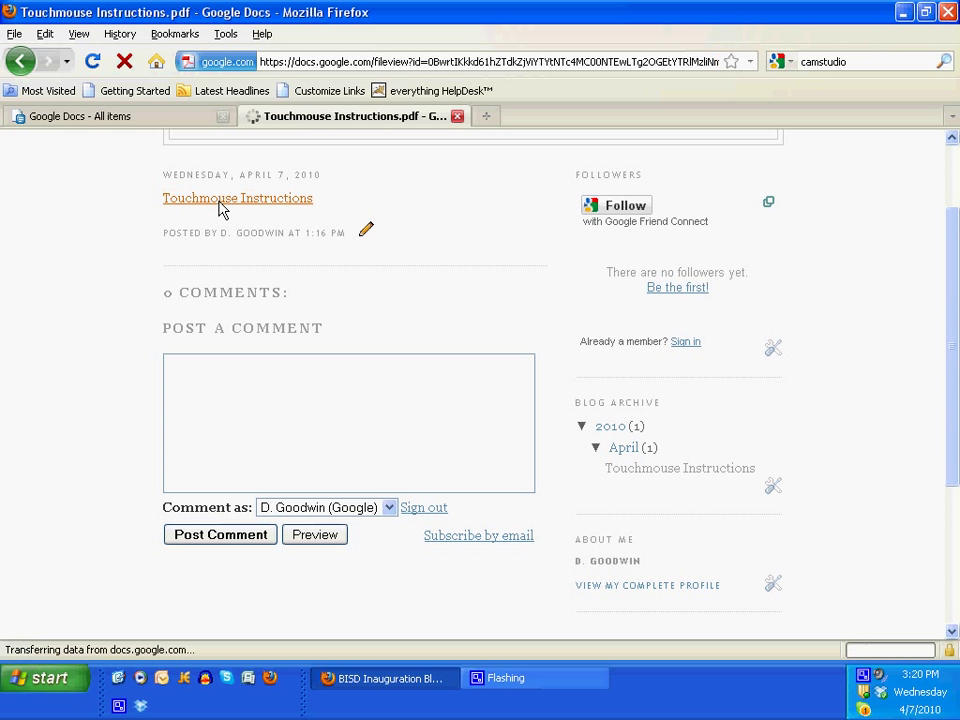
{"action": "left_click", "coordinate": [237, 197]}
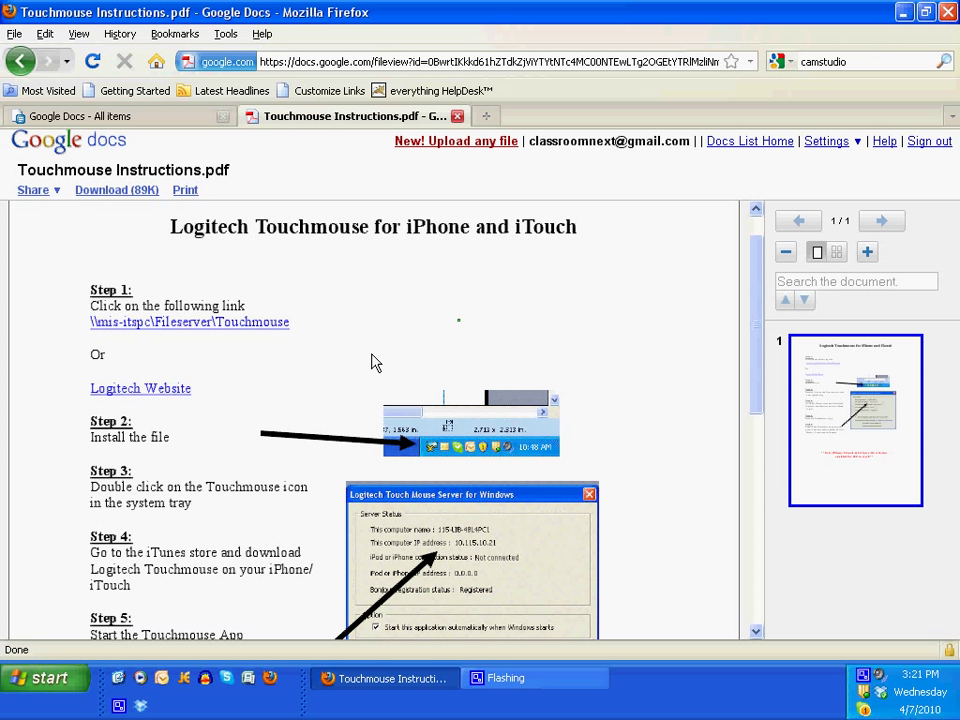
{"action": "scroll", "scroll_direction": "down", "scroll_amount": 3}
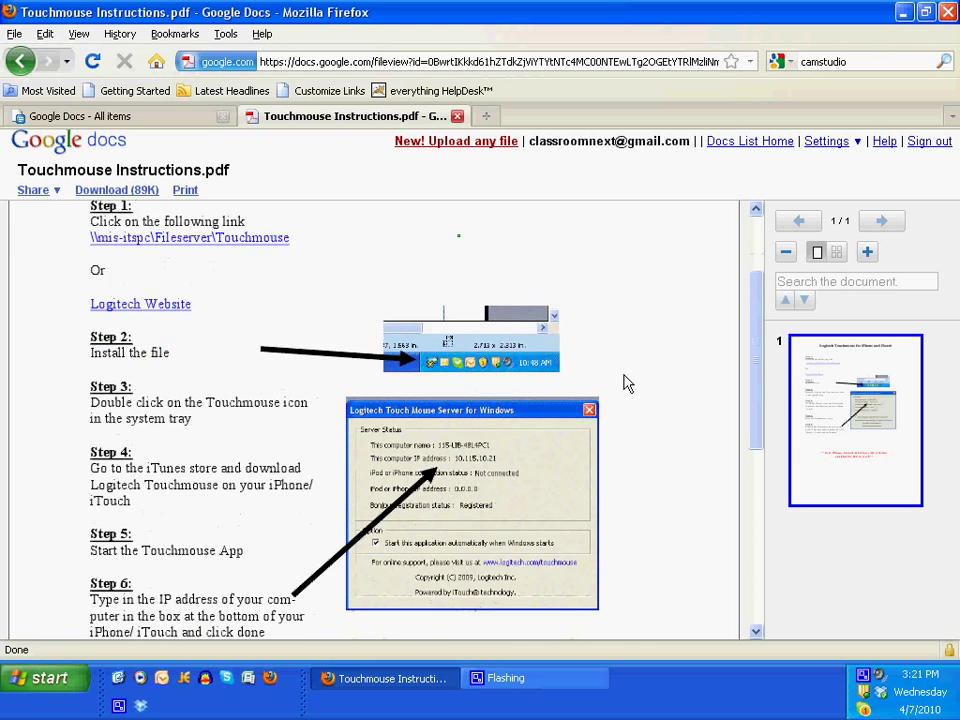
{"action": "scroll", "scroll_direction": "down", "scroll_amount": 3}
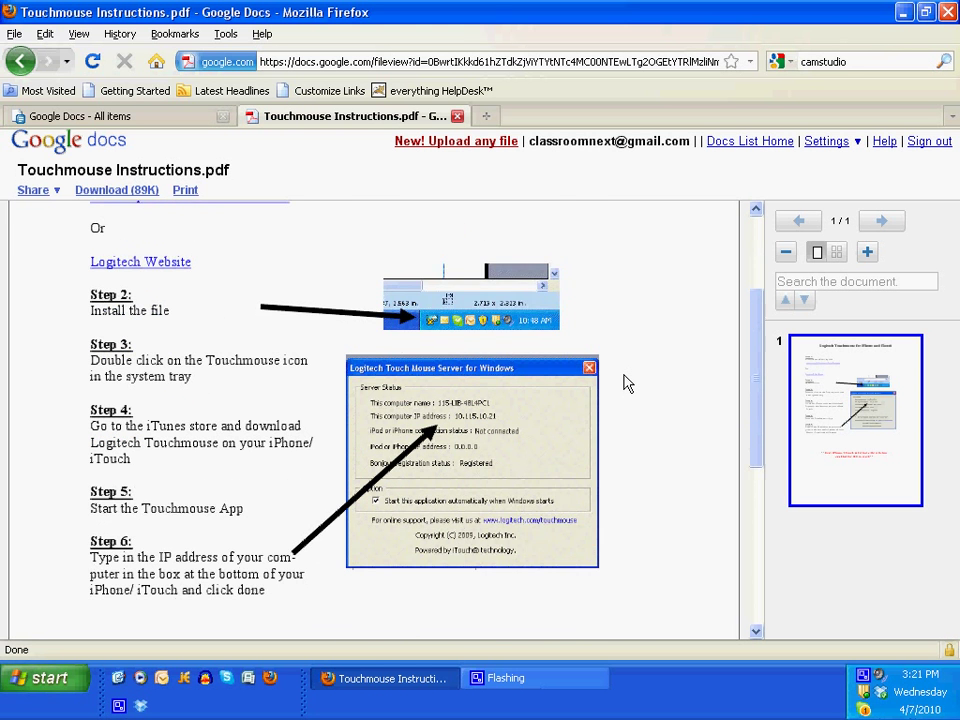